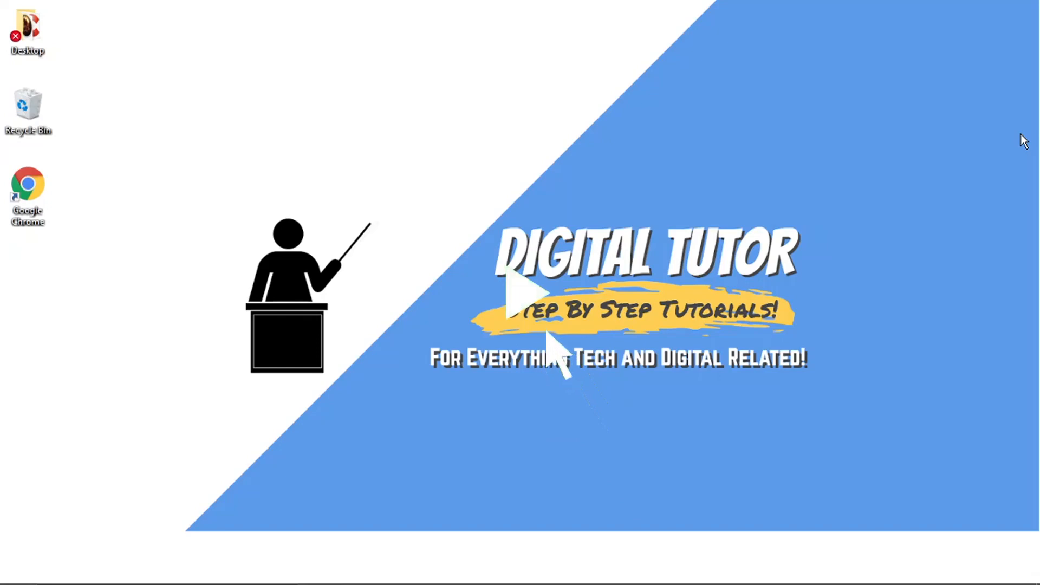
Reach the gear icon beside the username and bring up User Settings on My Account
click(537, 291)
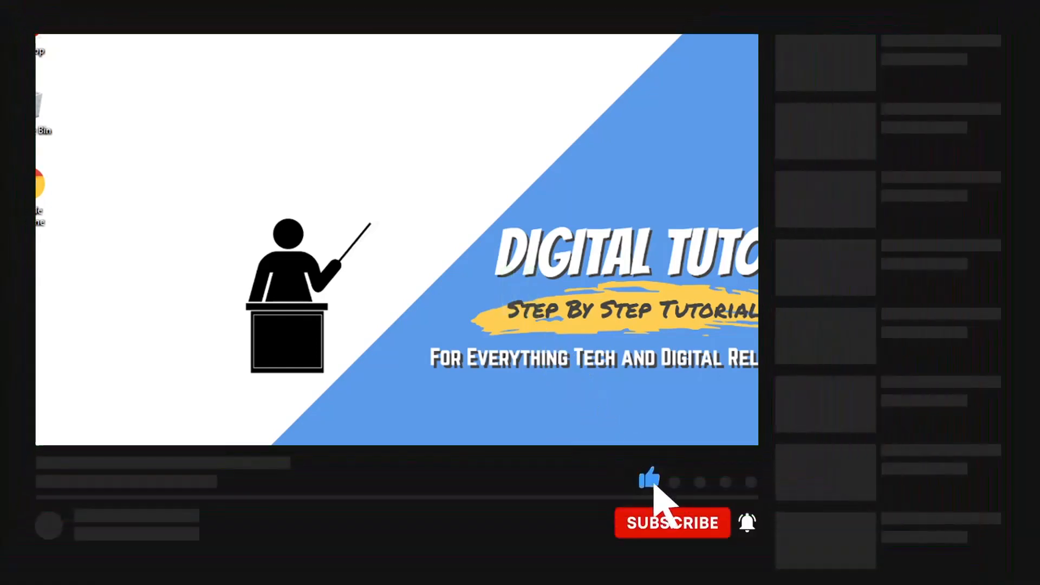
click(671, 522)
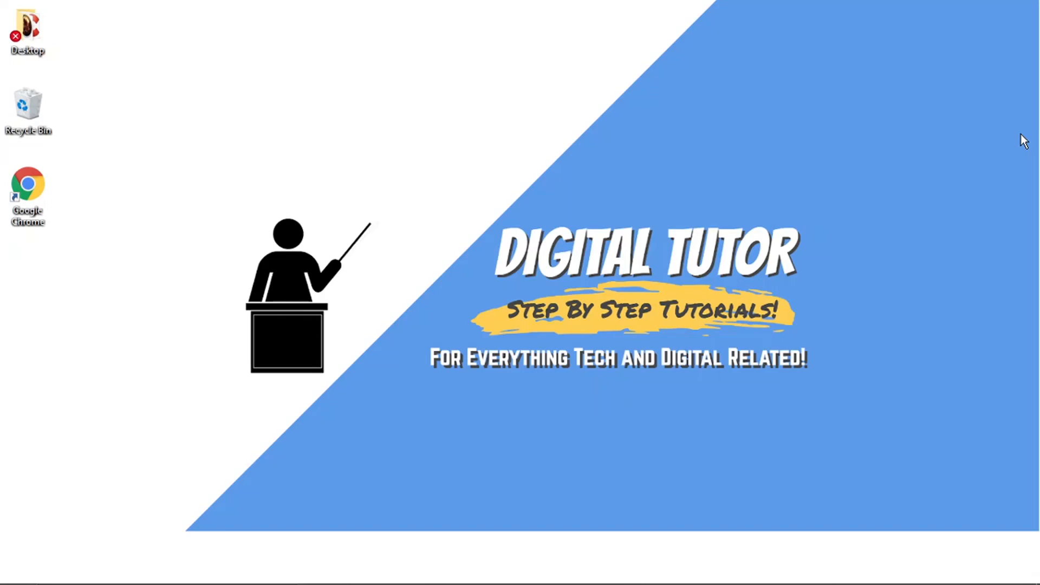
mouse_move(745, 539)
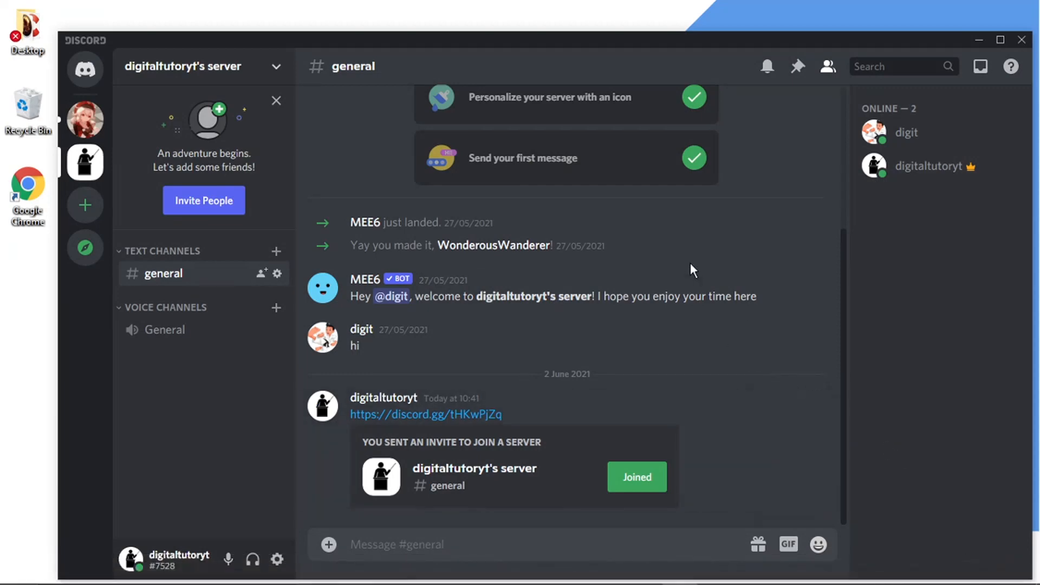
mouse_move(299, 493)
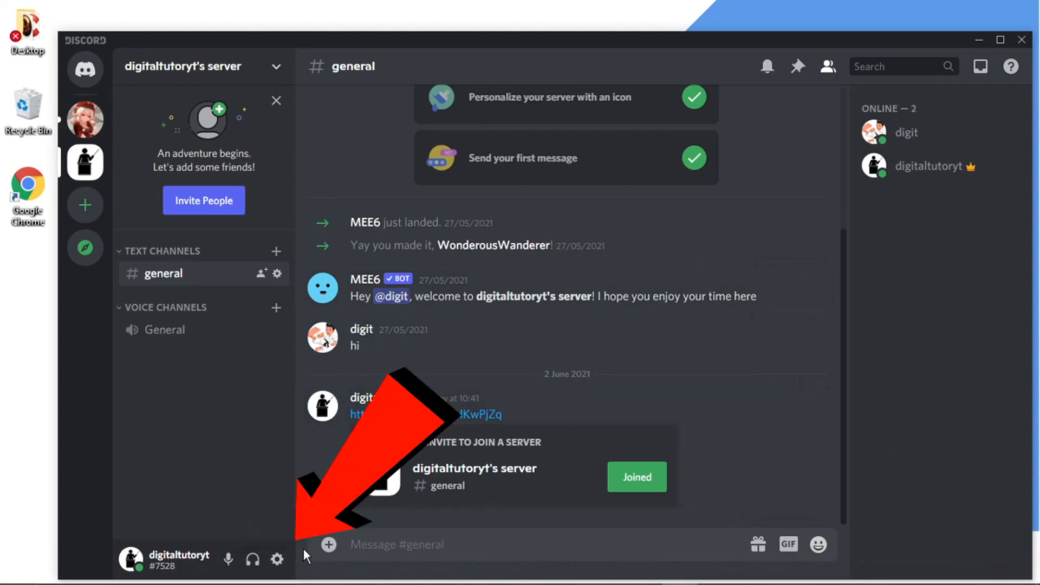
mouse_move(276, 559)
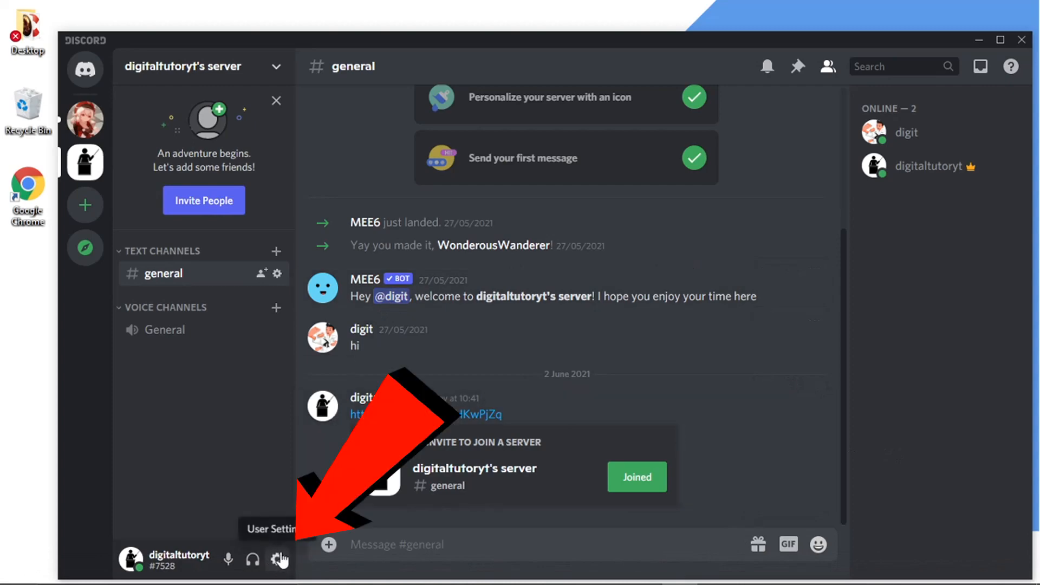
click(278, 559)
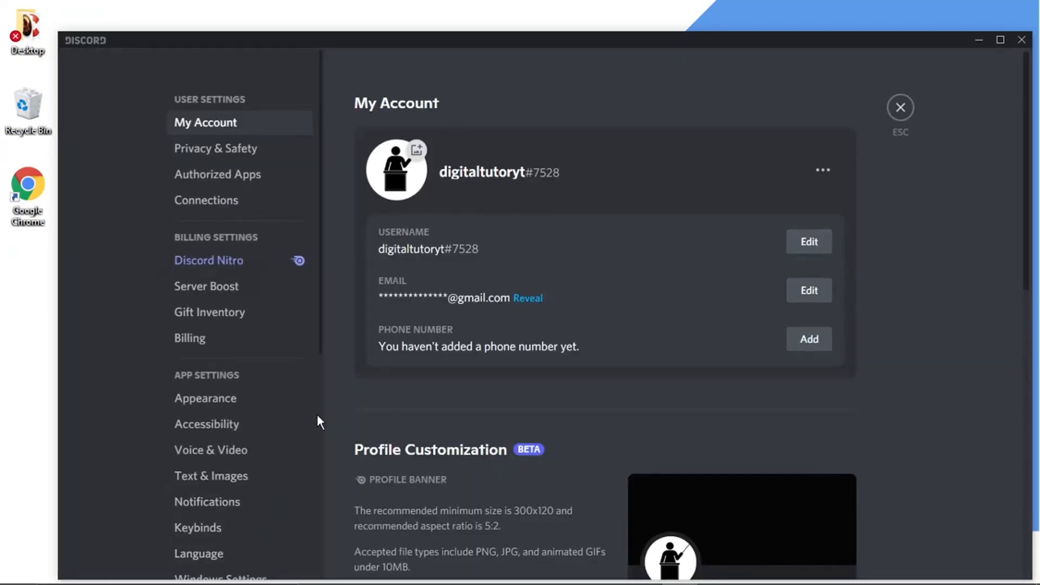
mouse_move(265, 279)
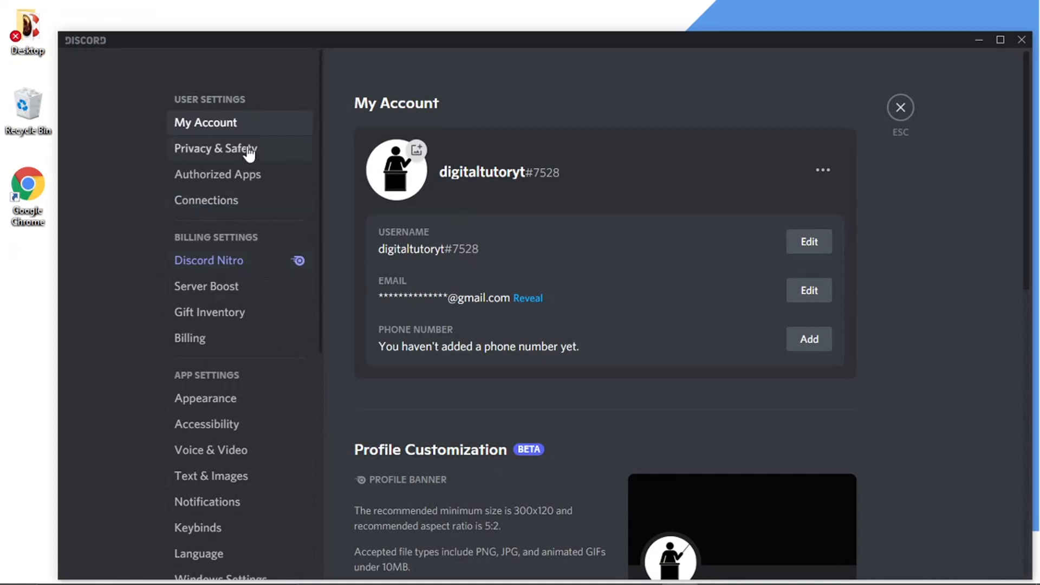
mouse_move(237, 107)
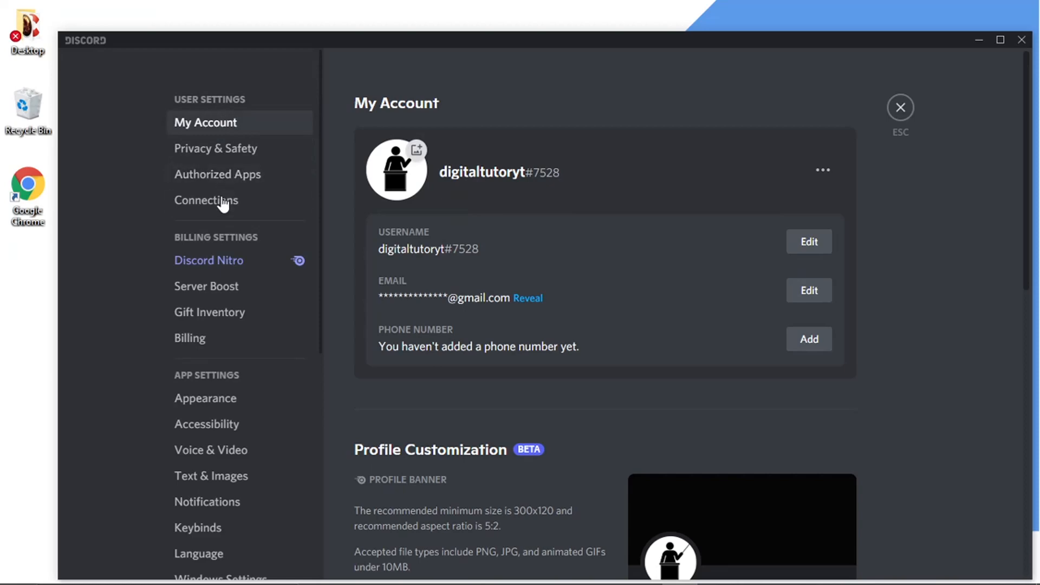
Show the Connections page listing the linked Spotify, Steam and Xbox Live accounts
click(206, 199)
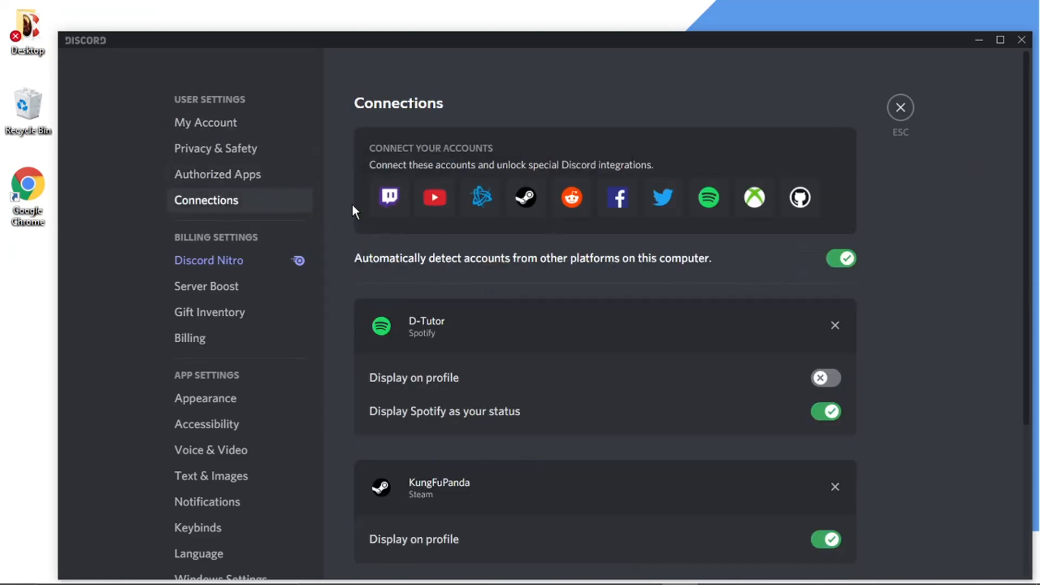
mouse_move(478, 197)
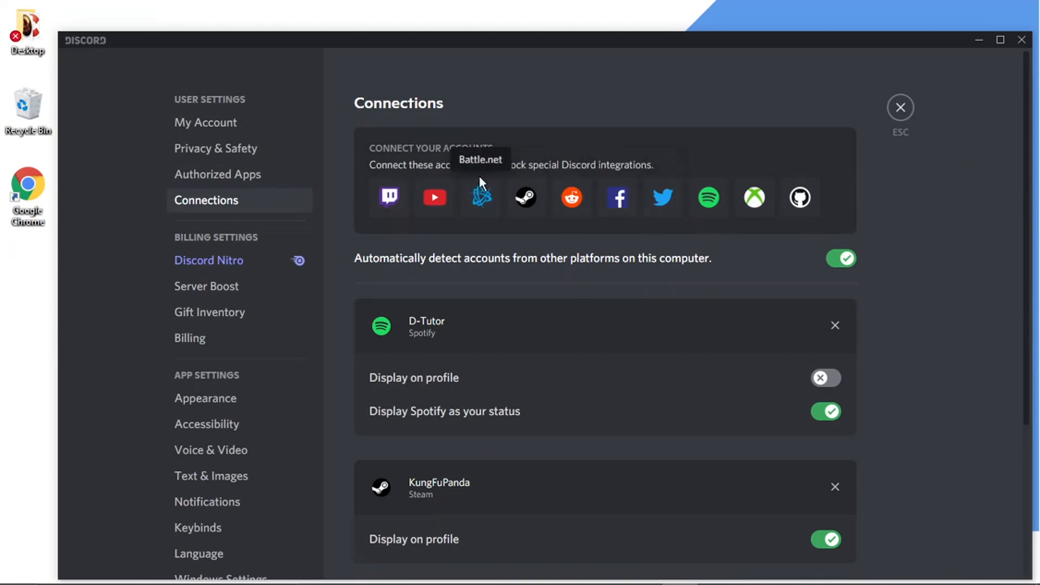
mouse_move(1028, 136)
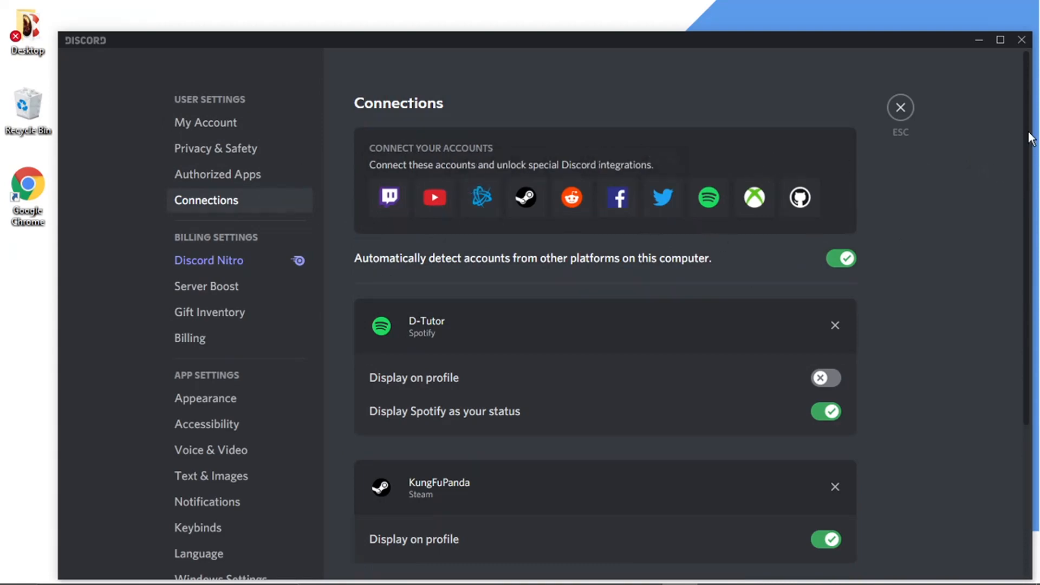
scroll(down, 3)
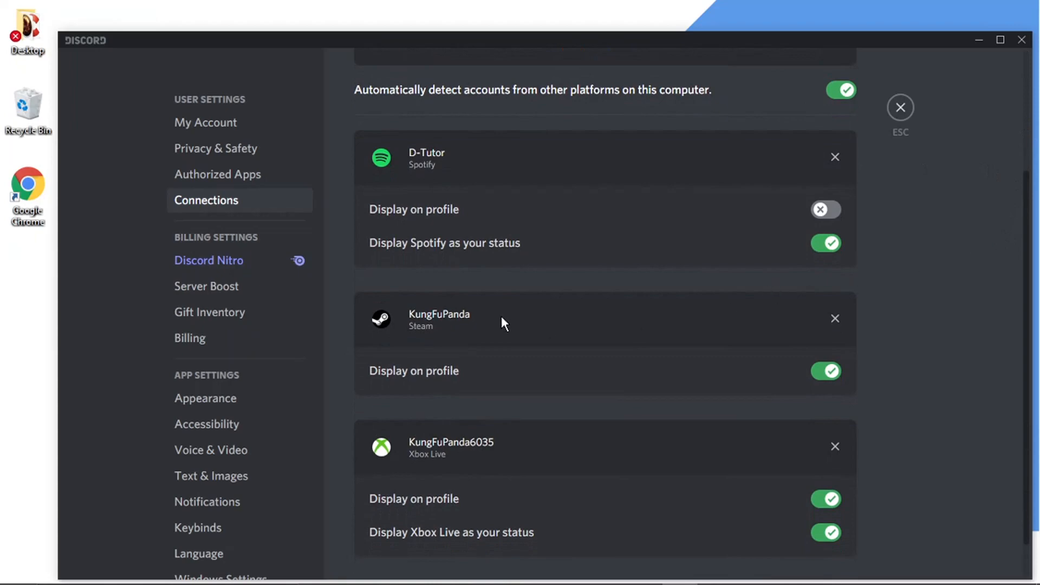
mouse_move(475, 478)
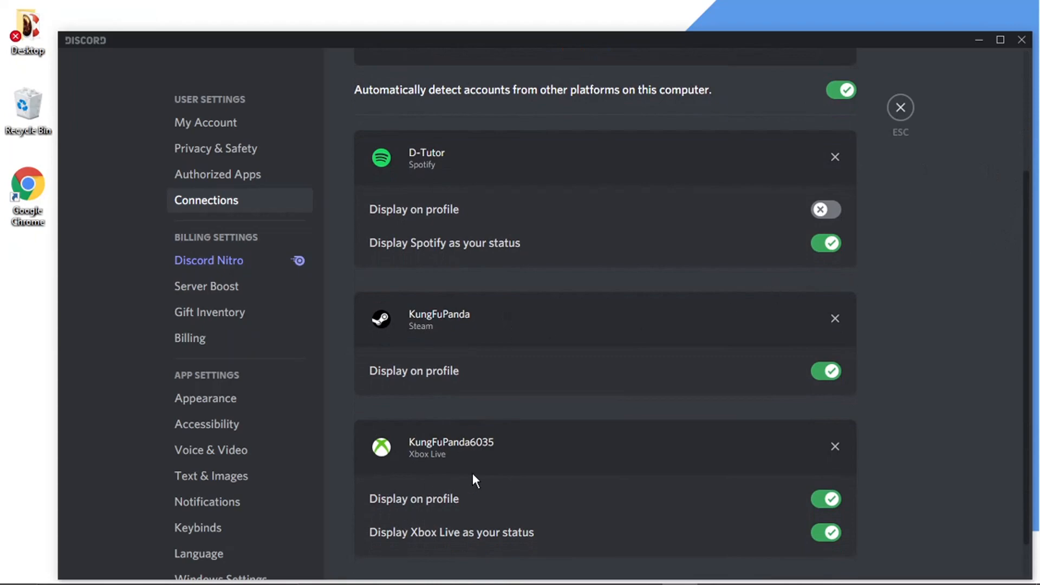
mouse_move(610, 114)
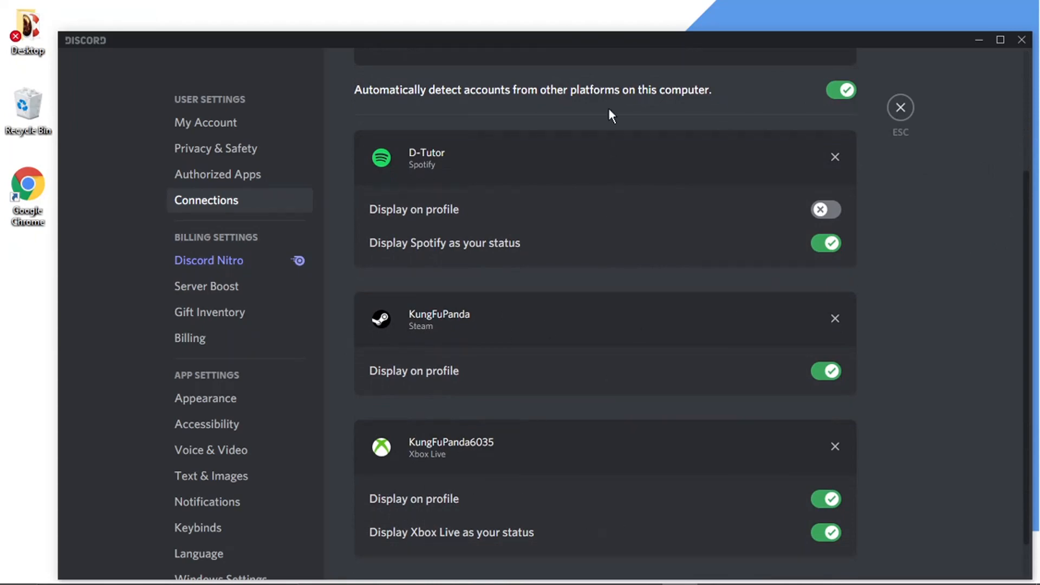
mouse_move(536, 146)
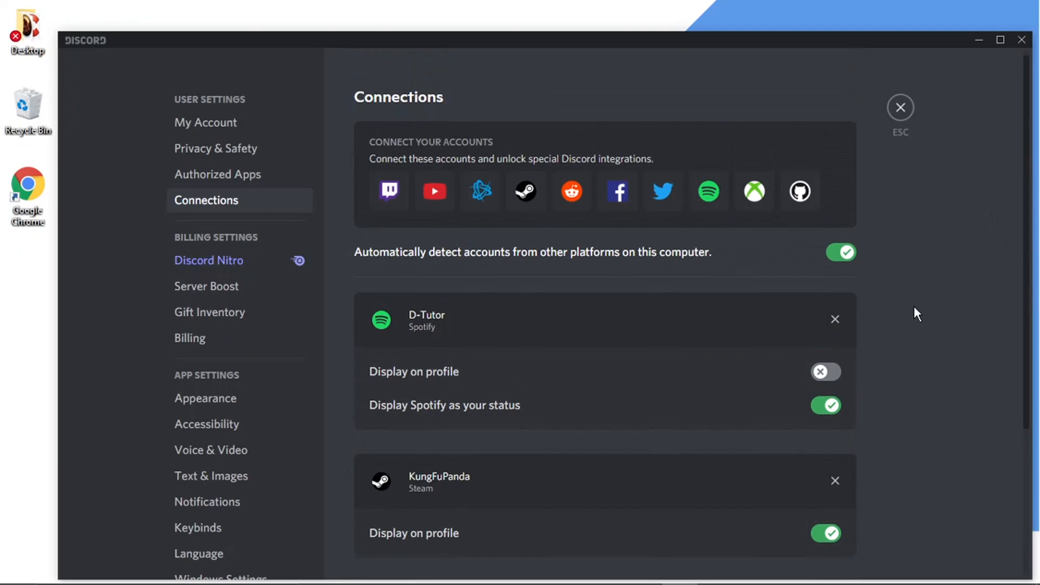
mouse_move(840, 334)
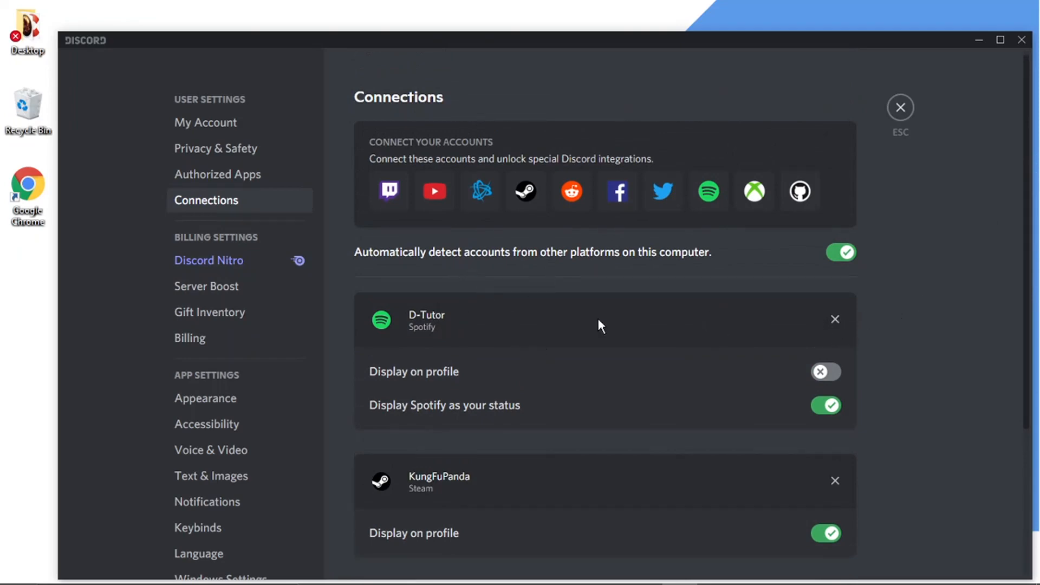
mouse_move(418, 359)
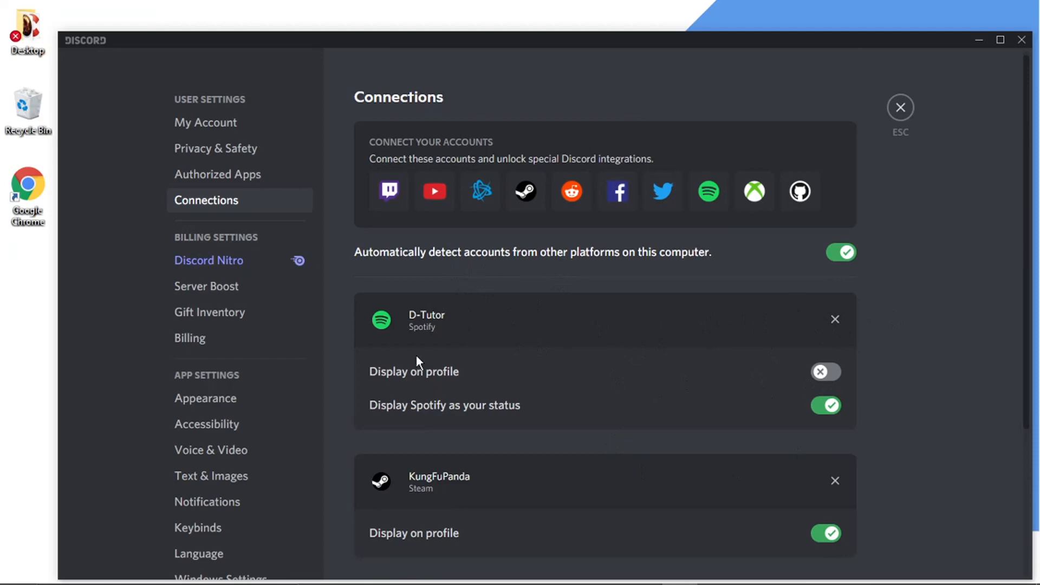
mouse_move(834, 318)
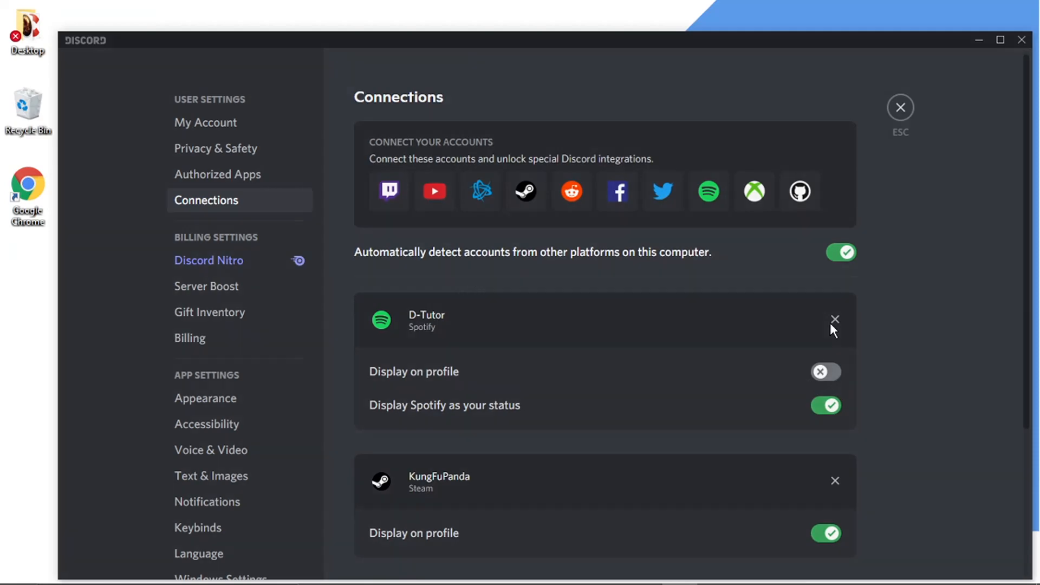
Disconnect the Spotify account and confirm, leaving Steam and Xbox Live connected
click(835, 318)
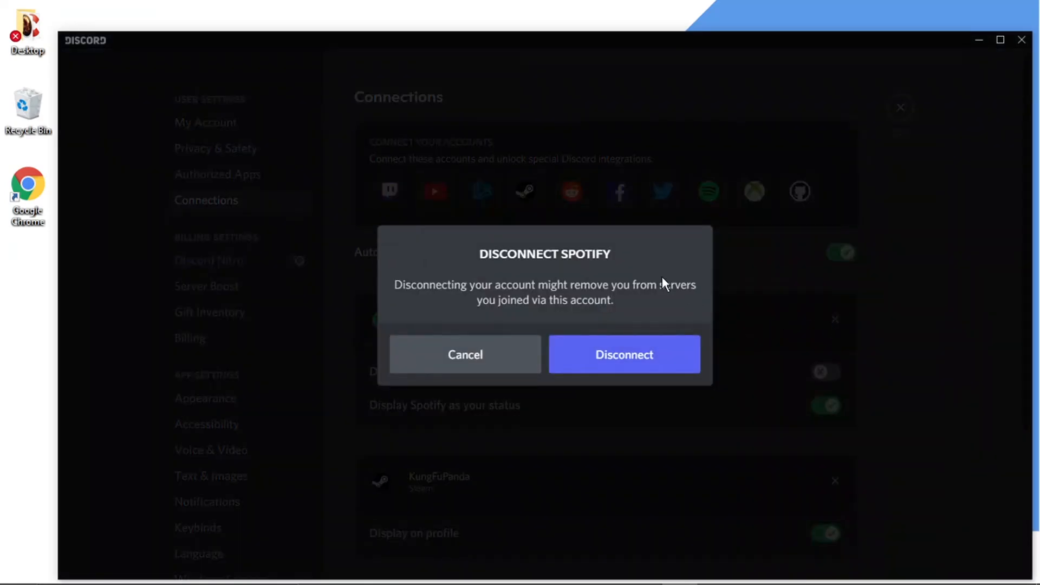
mouse_move(575, 264)
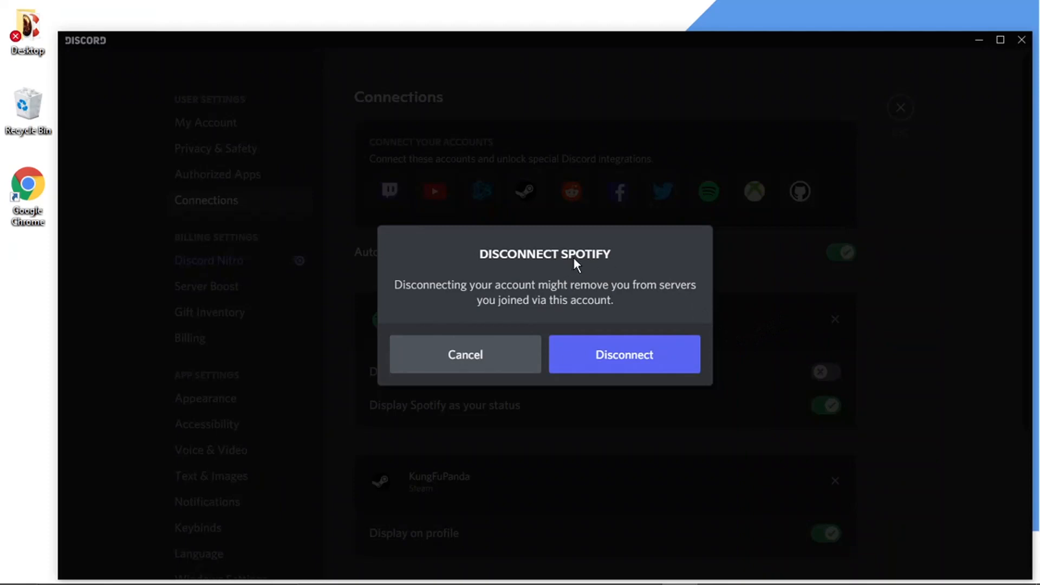
mouse_move(534, 282)
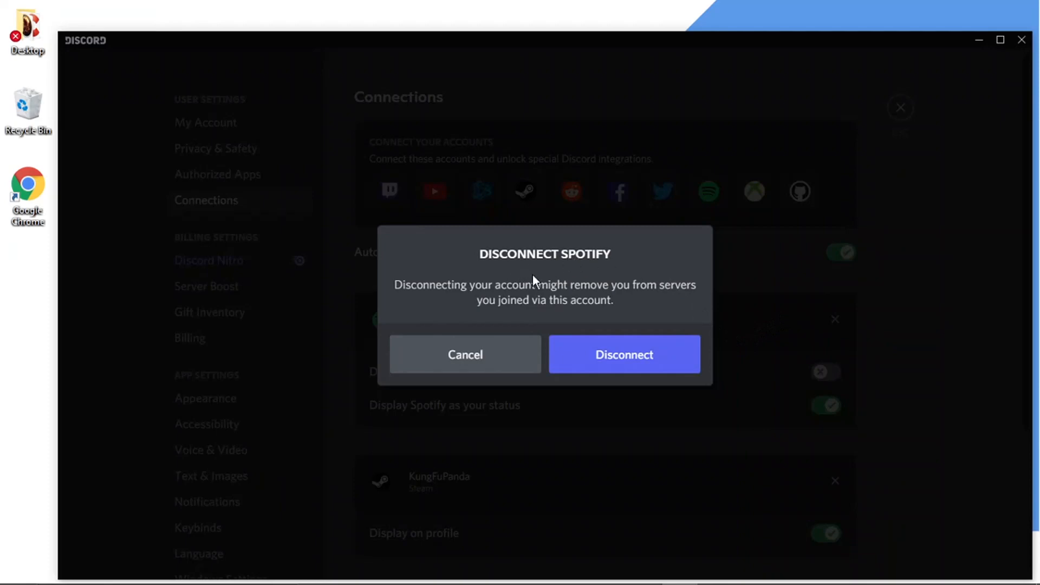
mouse_move(575, 270)
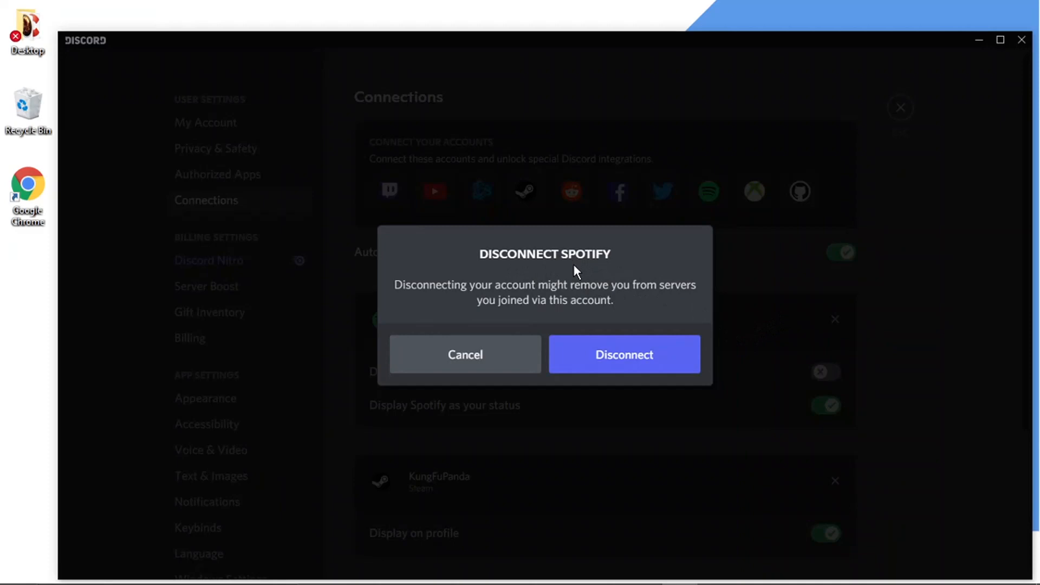
mouse_move(610, 314)
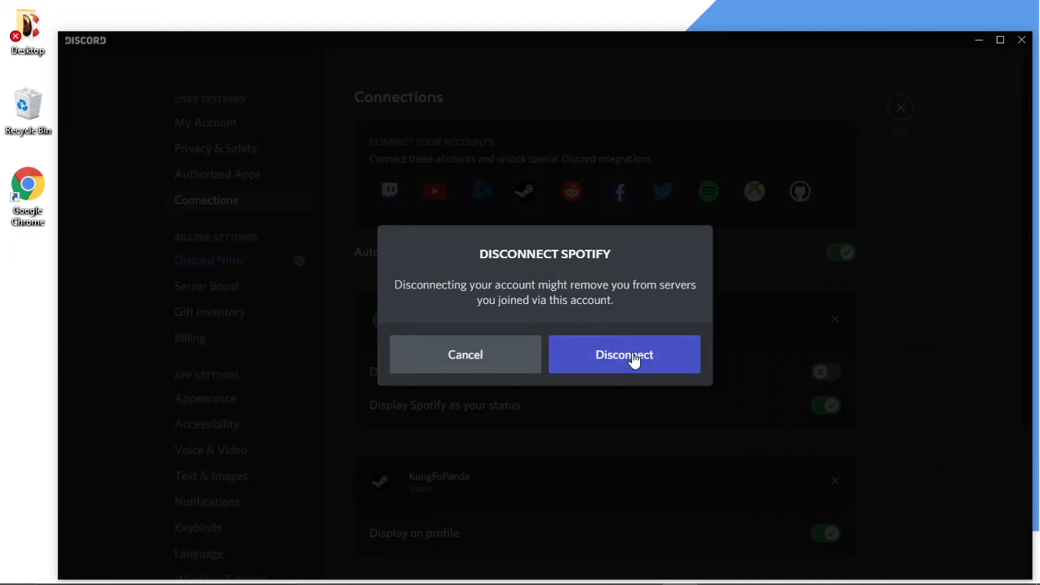
click(623, 353)
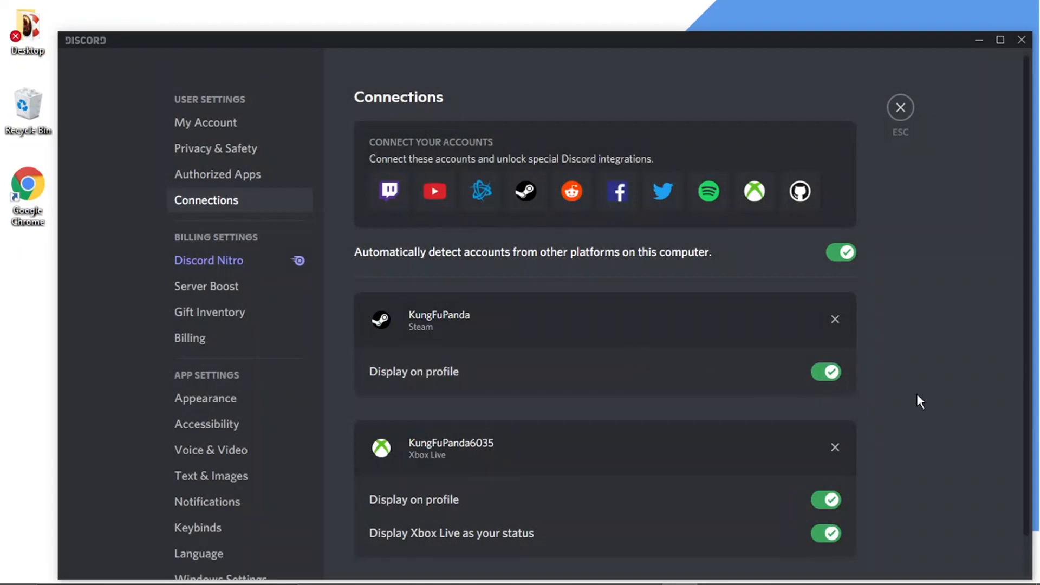
scroll(down, 3)
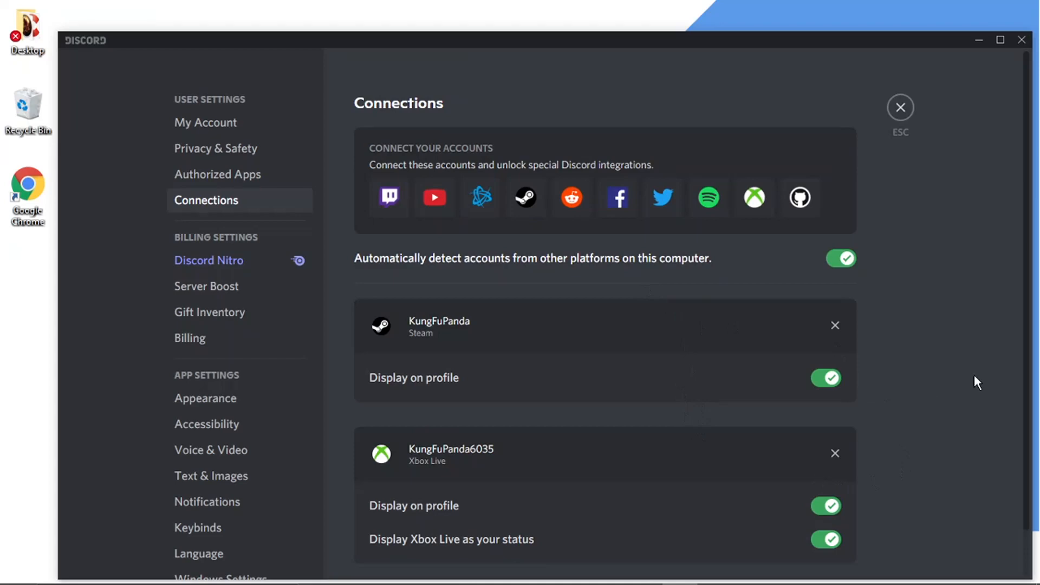
mouse_move(789, 329)
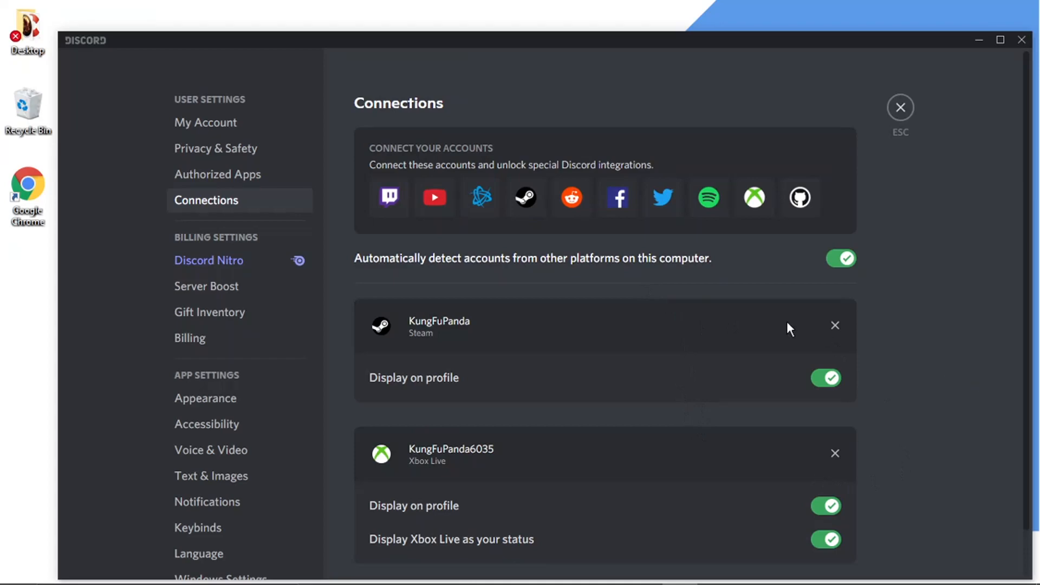
mouse_move(437, 359)
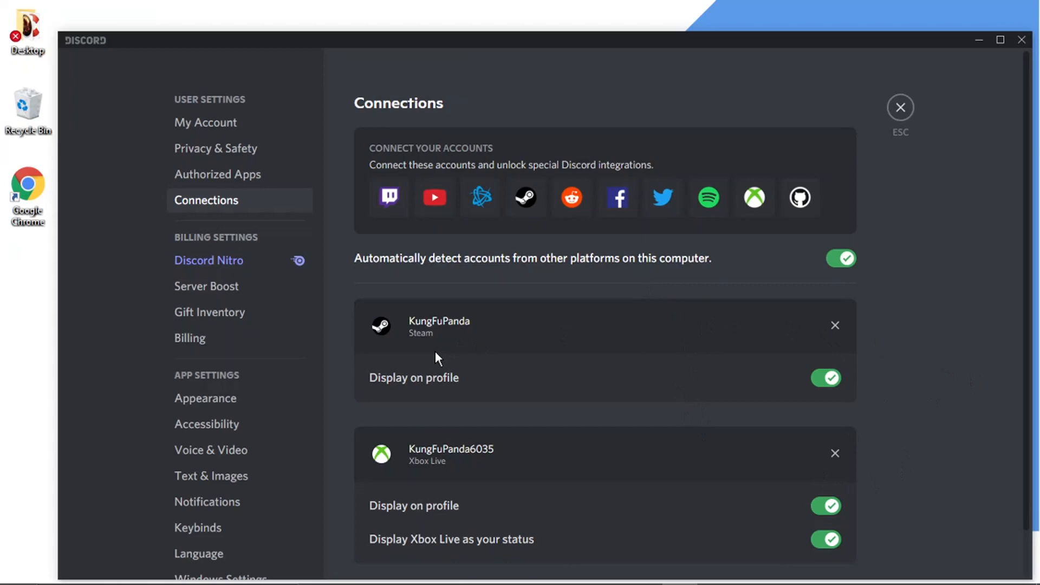
mouse_move(605, 422)
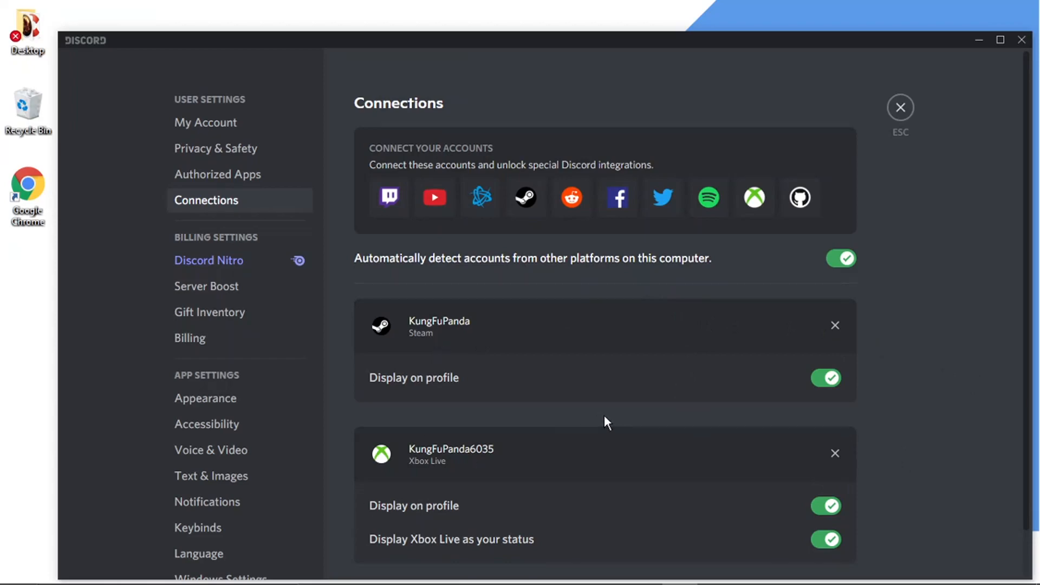
mouse_move(928, 288)
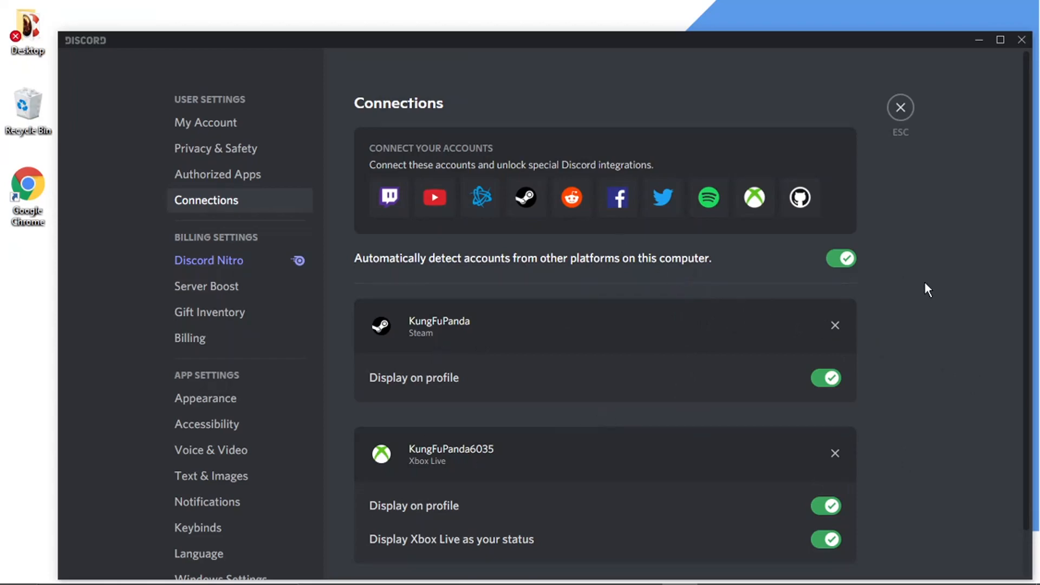
mouse_move(908, 332)
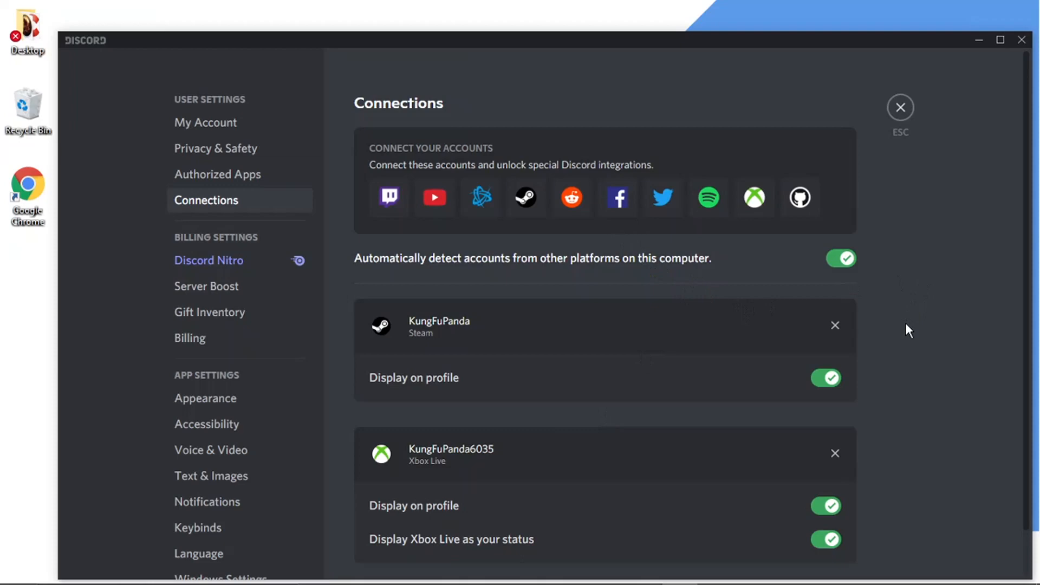